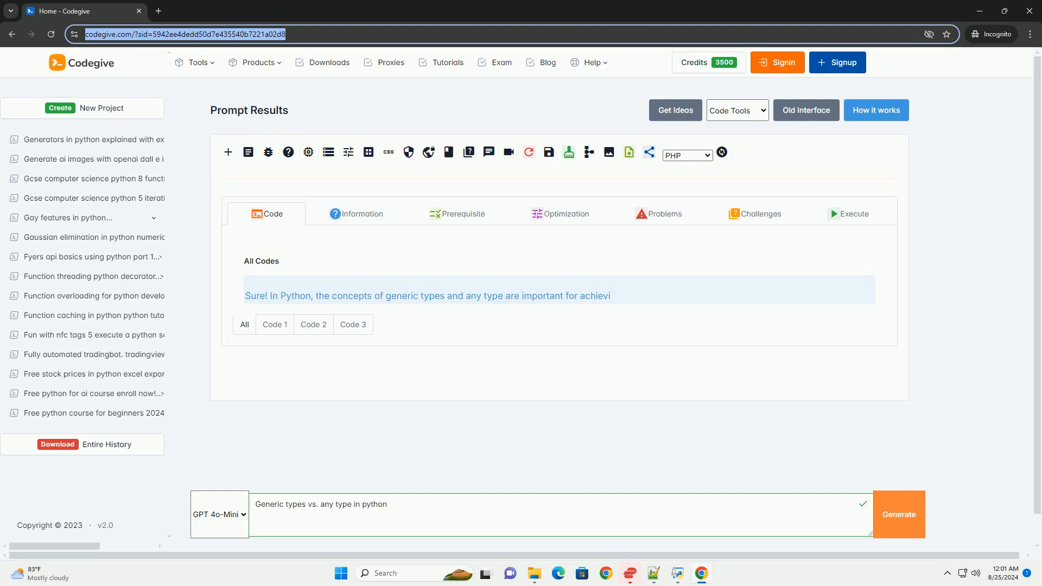
scroll(down, 3)
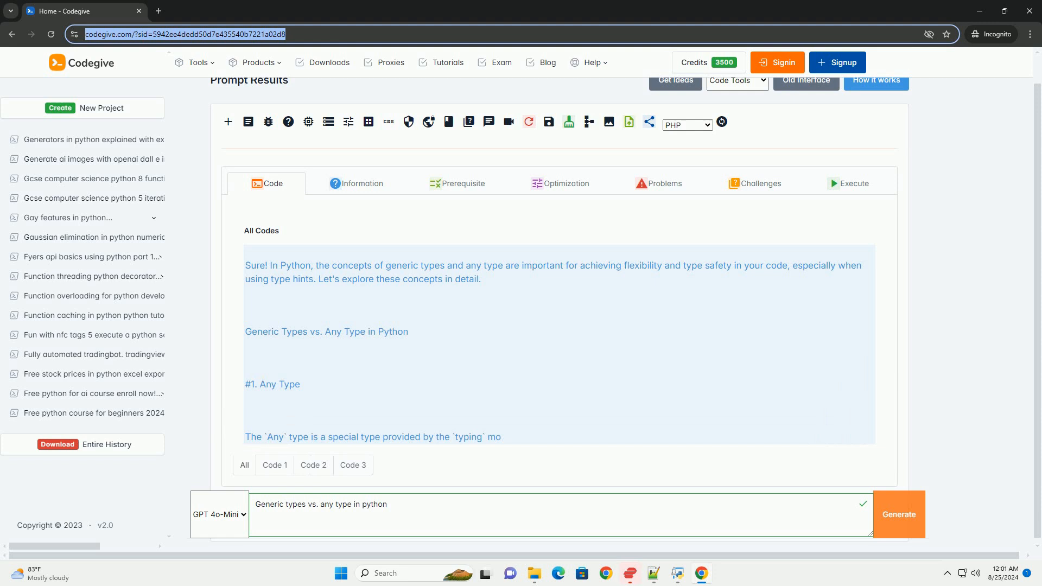
scroll(down, 3)
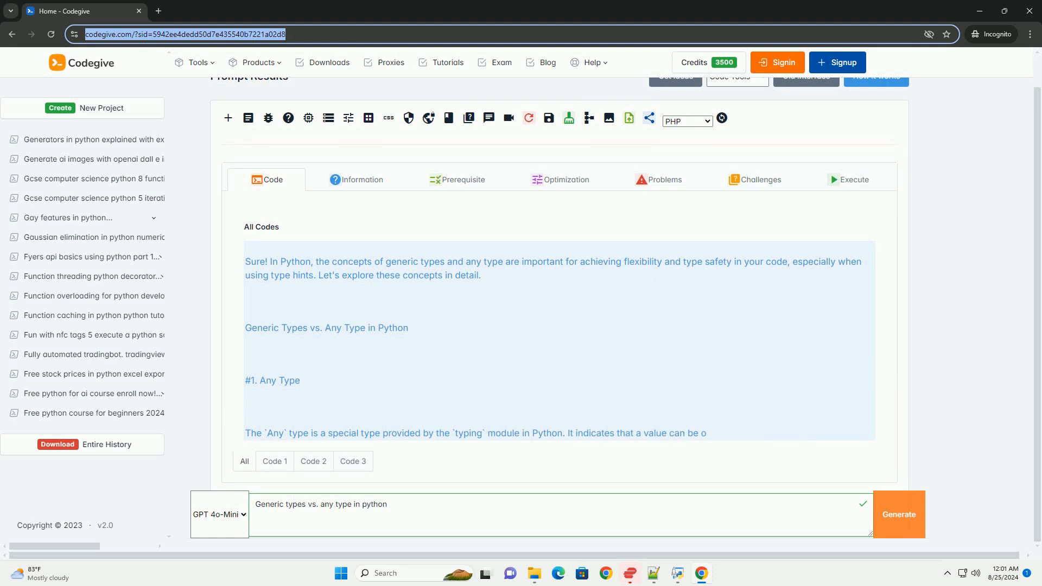
scroll(down, 3)
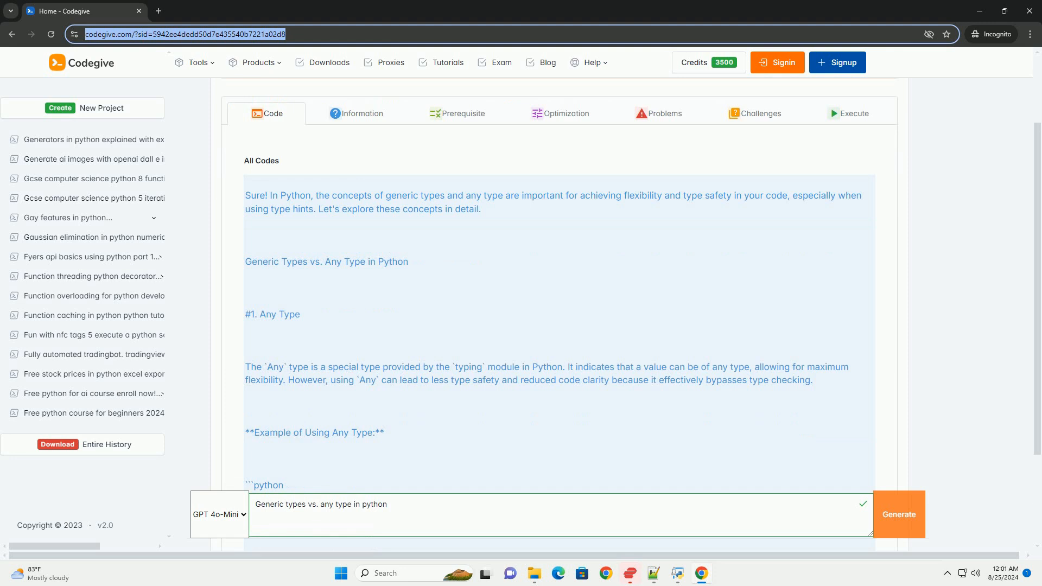
scroll(down, 3)
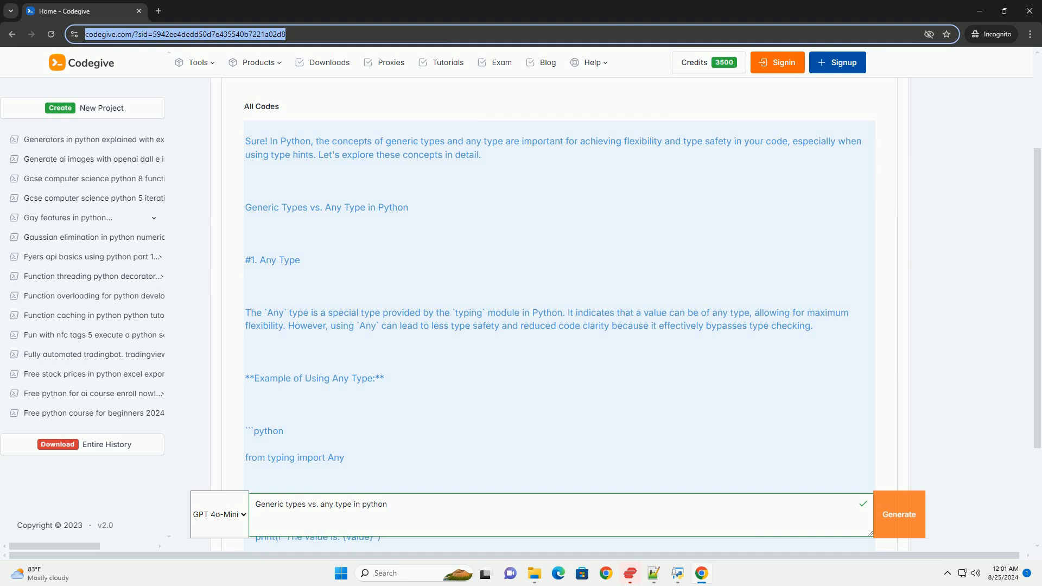
scroll(down, 3)
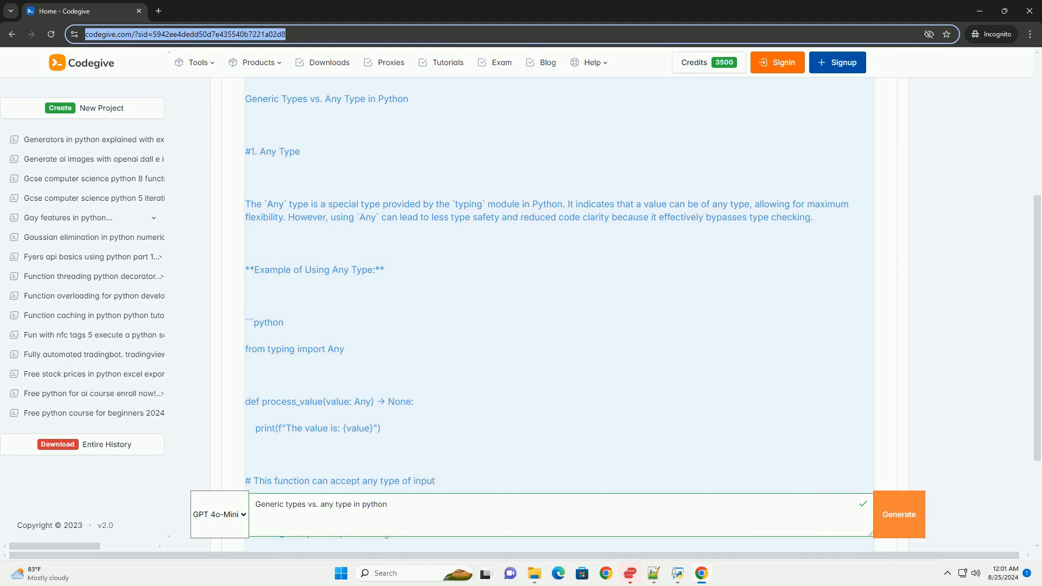
scroll(down, 3)
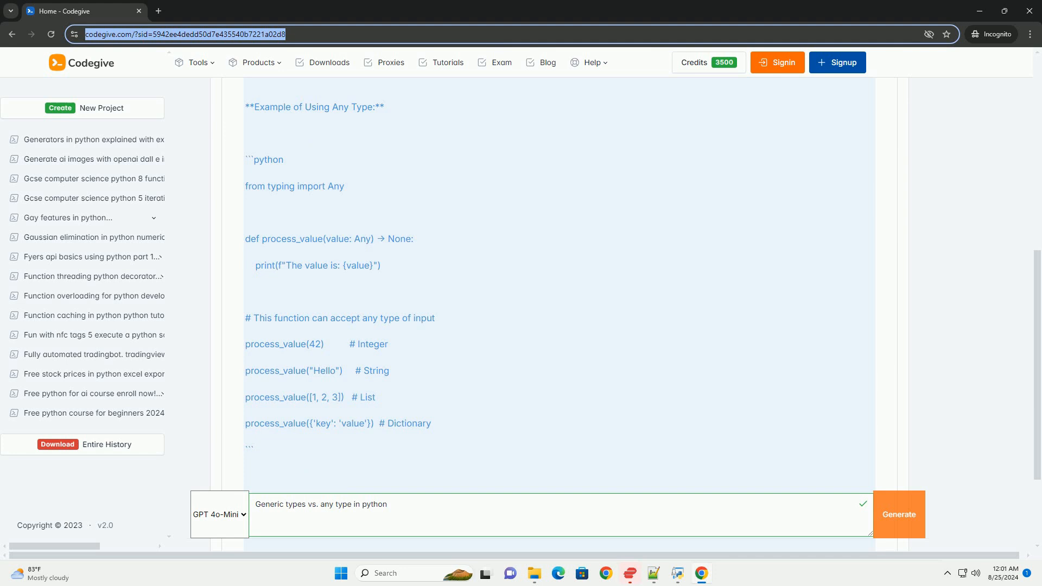
scroll(down, 3)
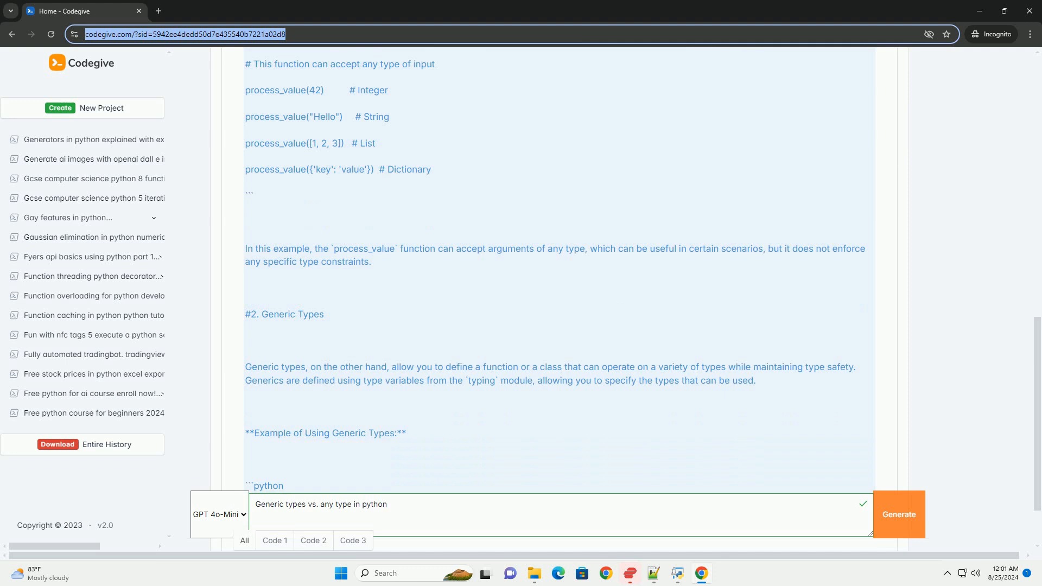
scroll(down, 3)
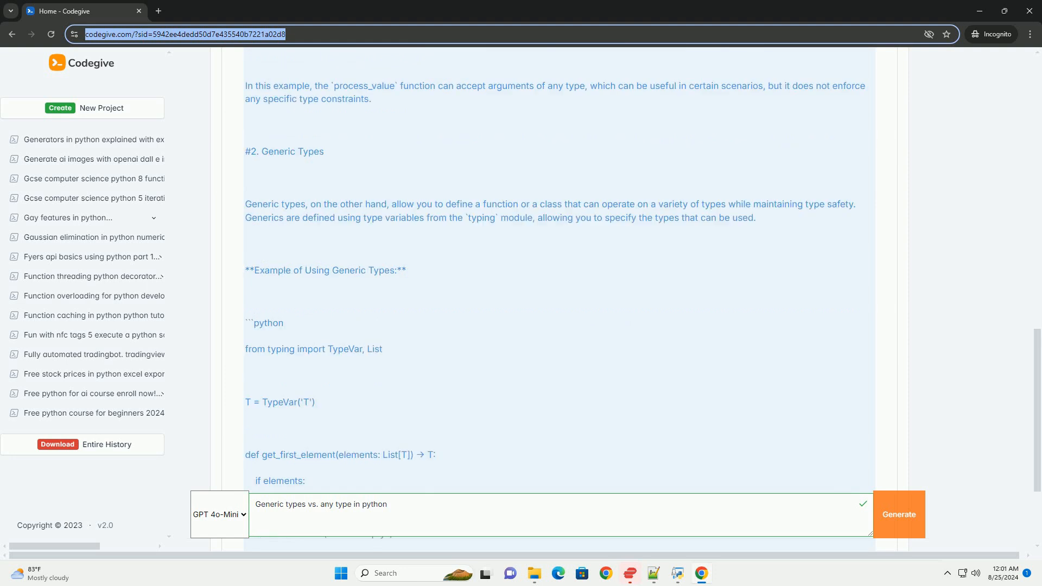
scroll(down, 3)
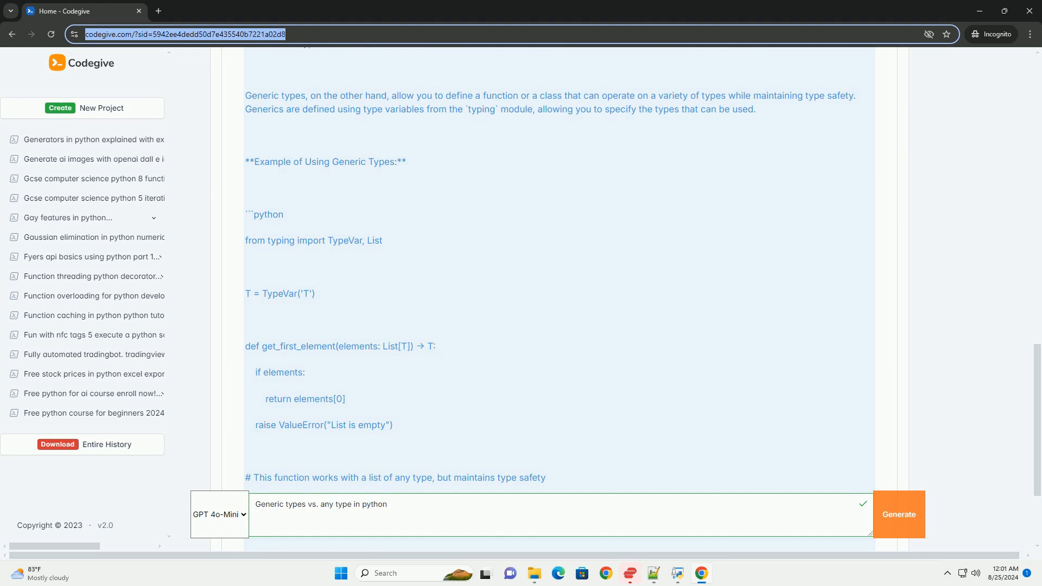
scroll(down, 3)
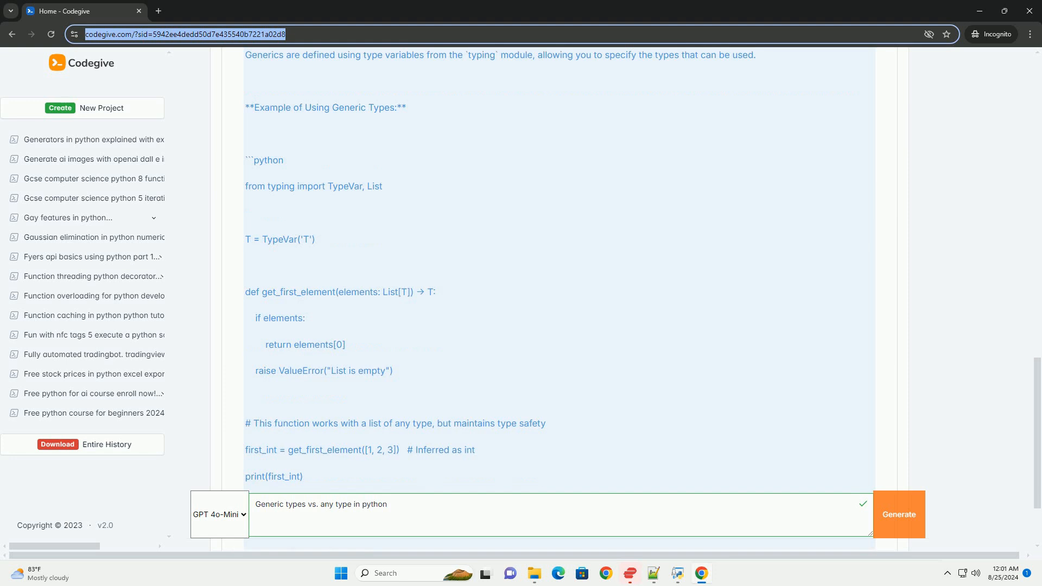
scroll(down, 3)
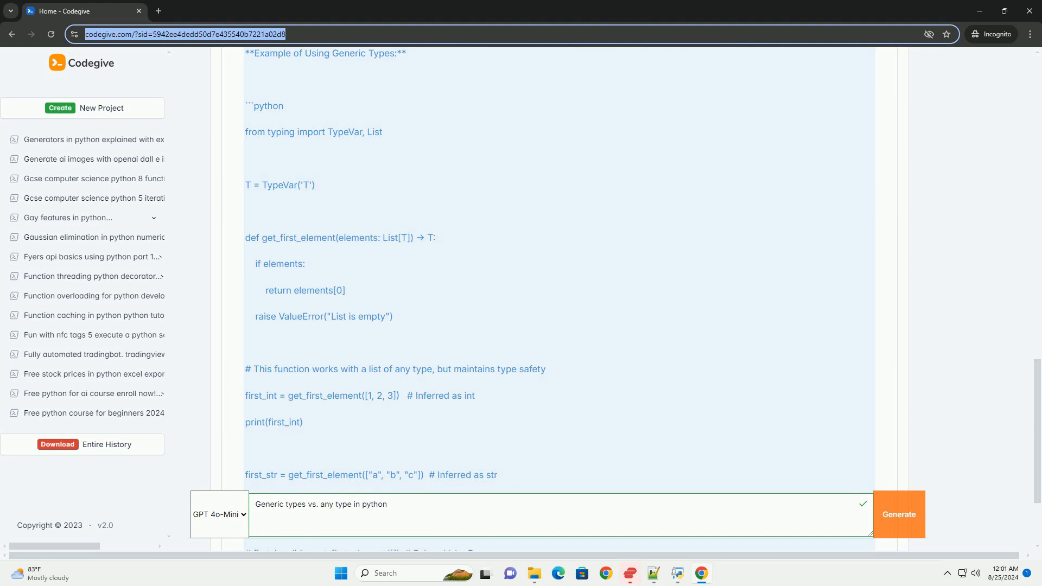
scroll(down, 3)
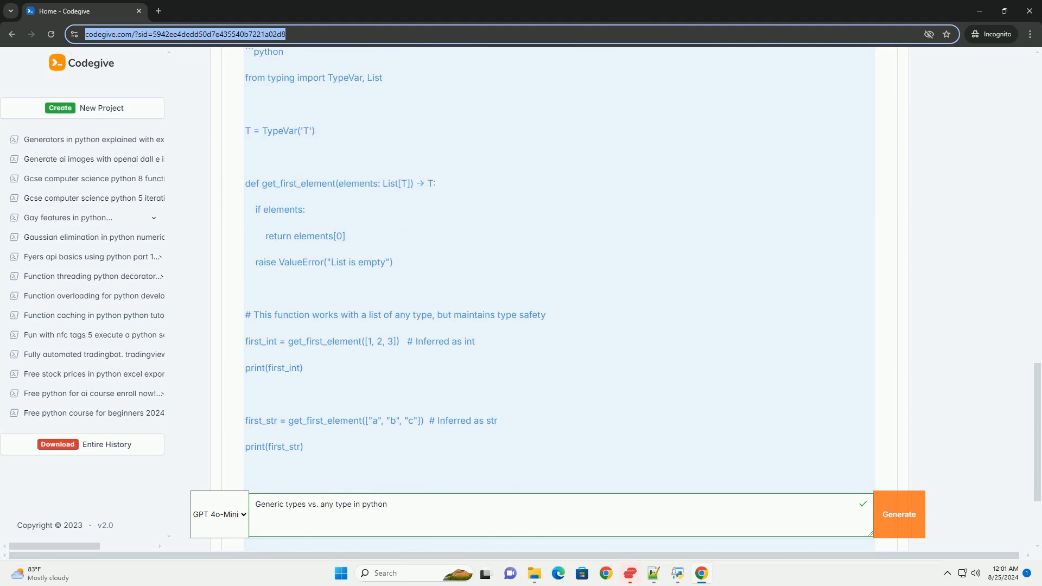
scroll(down, 3)
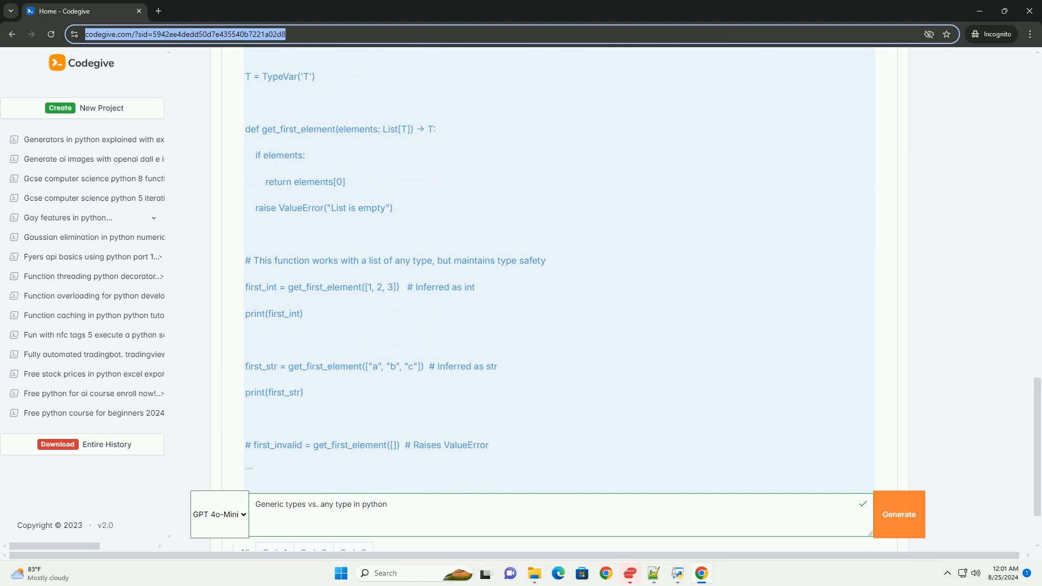
scroll(down, 3)
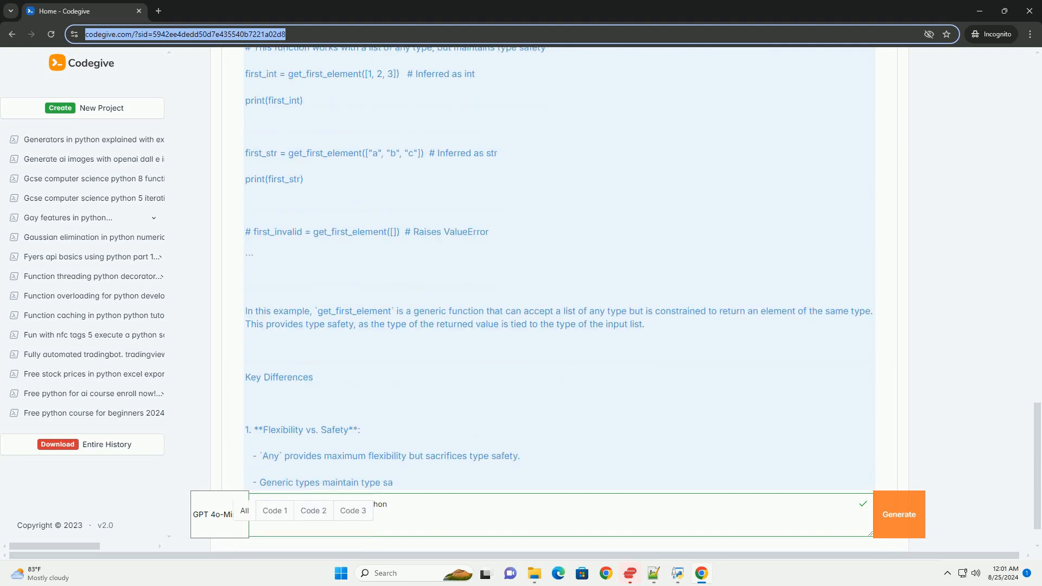
scroll(down, 3)
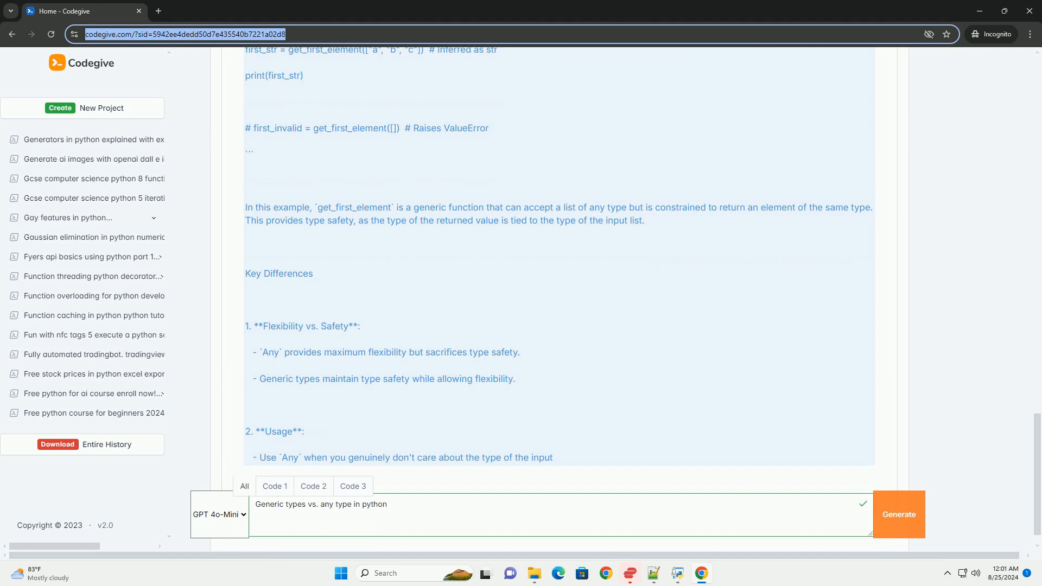
scroll(down, 3)
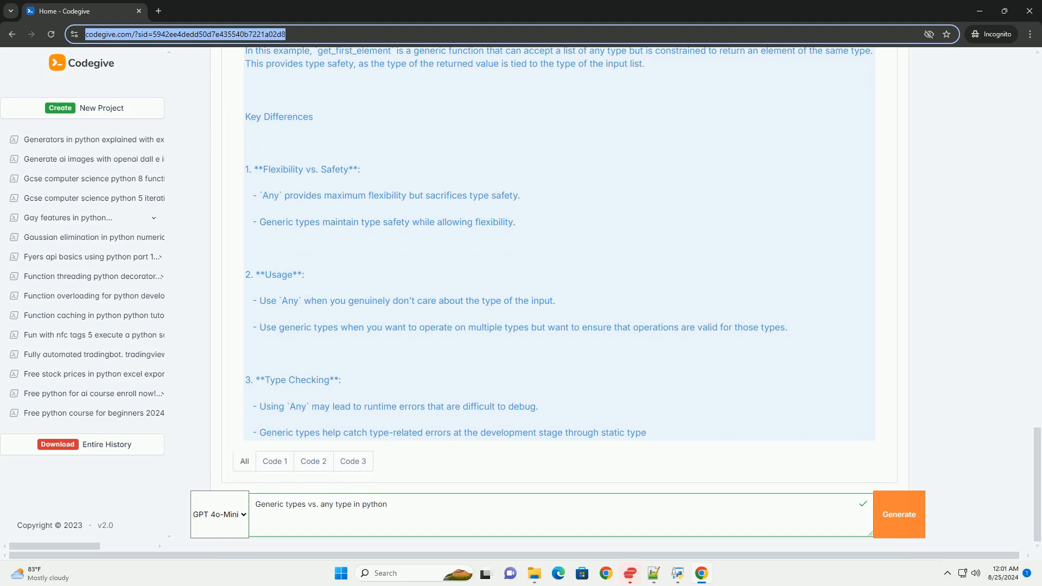
scroll(down, 3)
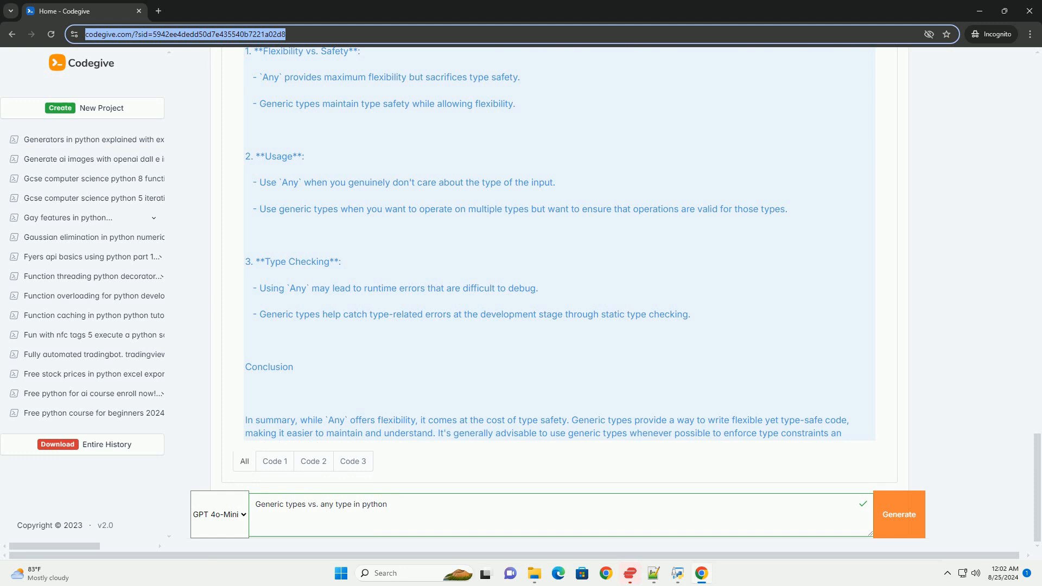
scroll(down, 3)
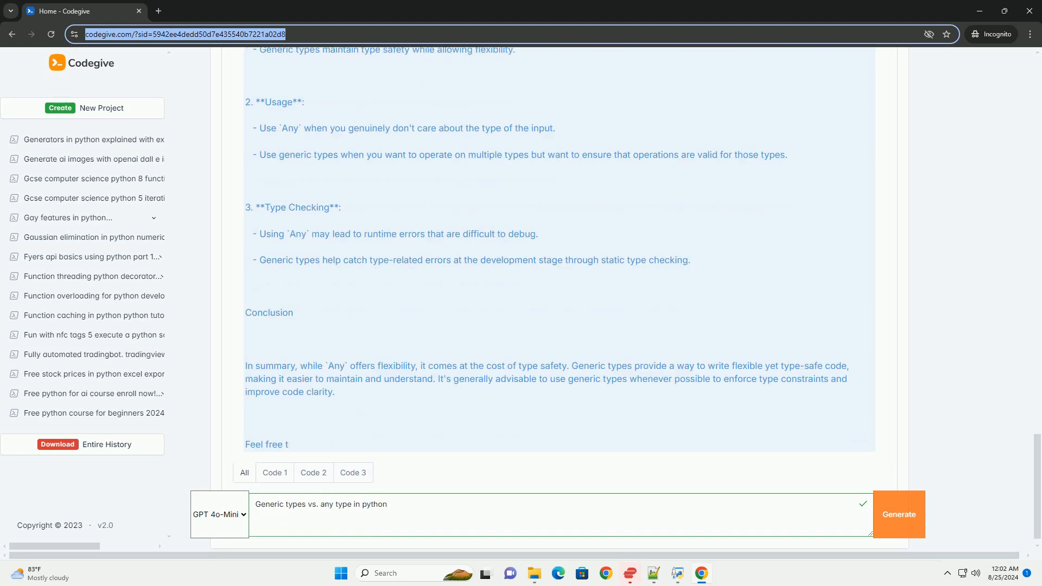